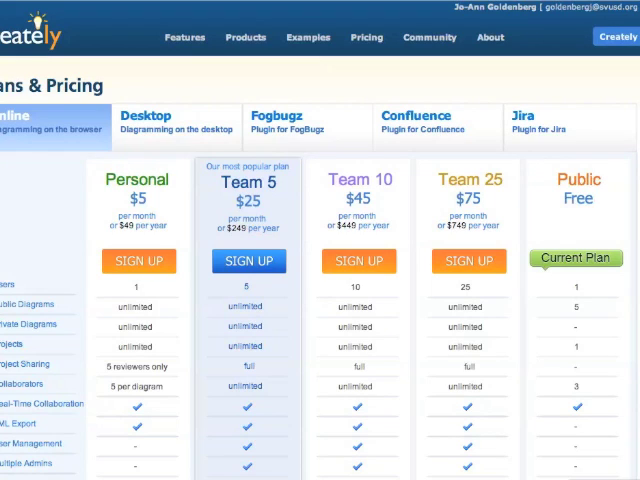
mouse_move(622, 52)
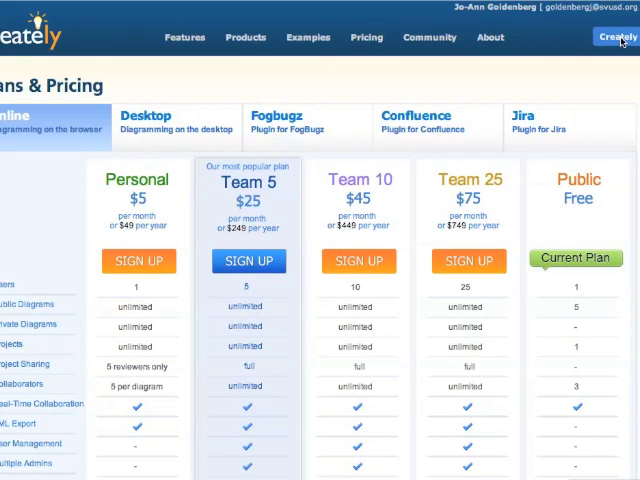
Step: Go from the account menu to the Application and dismiss the upgrade reminder with 'Remind me later'
click(616, 36)
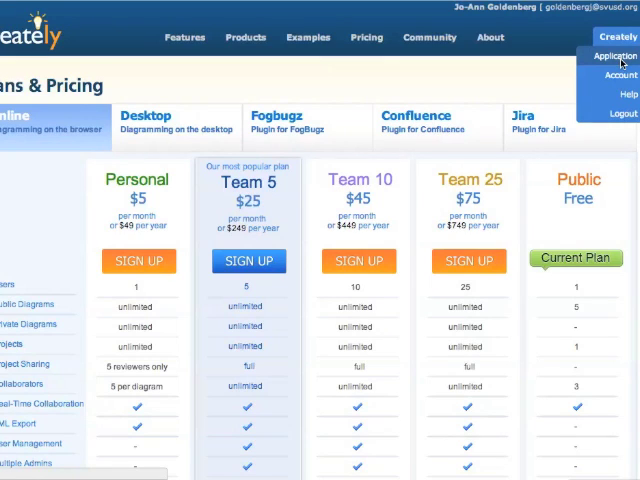
click(616, 56)
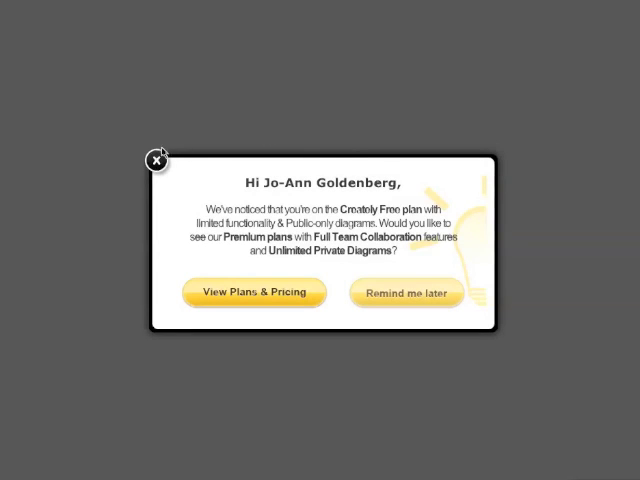
click(152, 160)
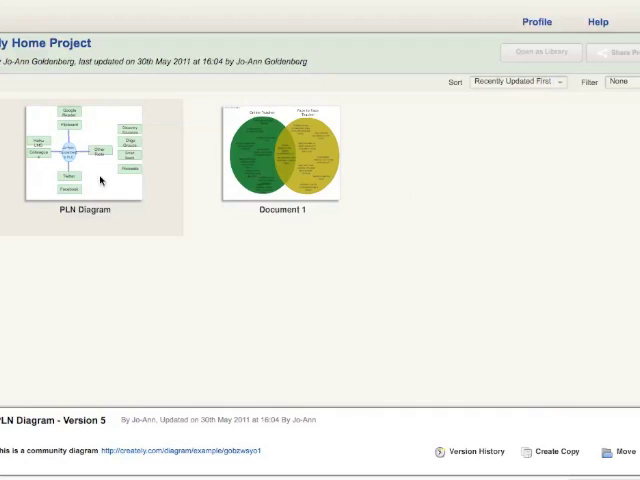
mouse_move(616, 220)
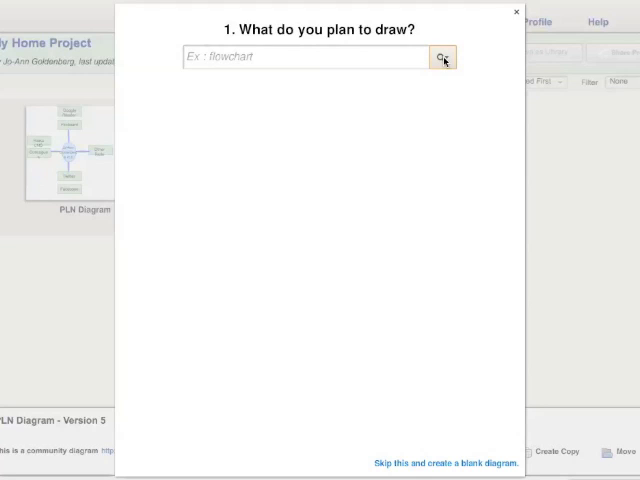
Step: Choose Venn Diagrams as the drawing type and show its template gallery
click(440, 56)
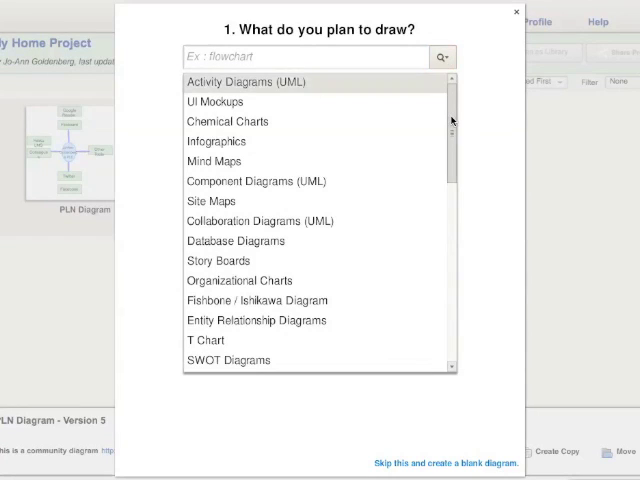
scroll(down, 3)
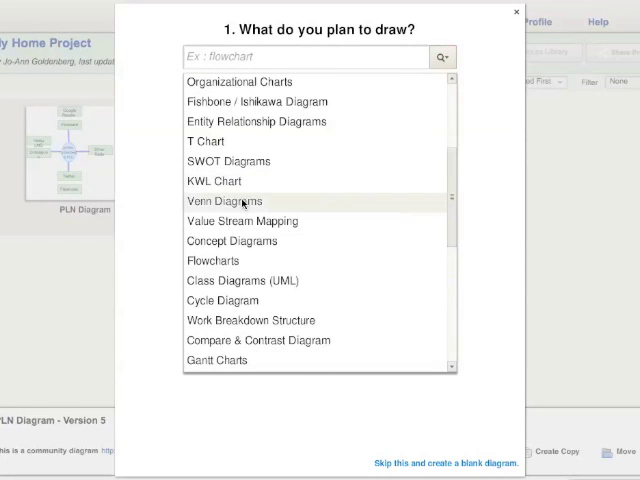
click(222, 200)
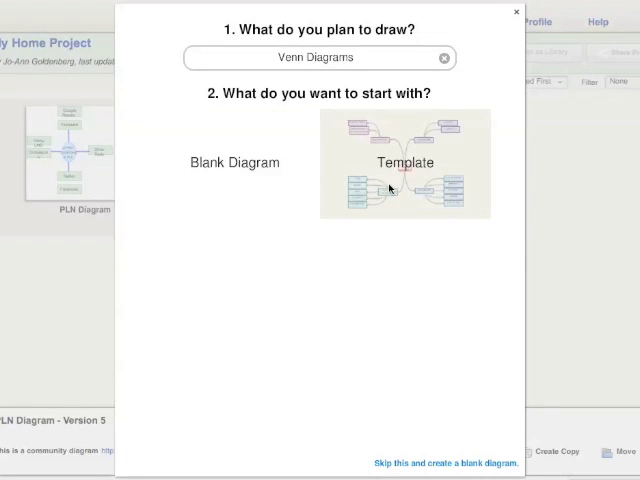
click(404, 162)
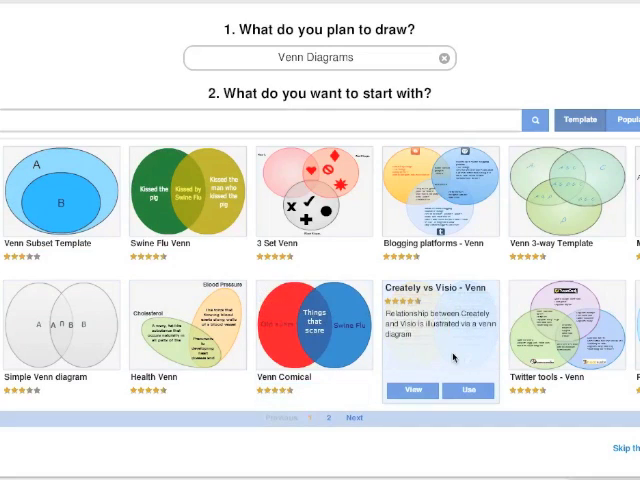
Step: Create a document named 'test 1' from the 'Creately vs Visio - Venn' template
click(468, 390)
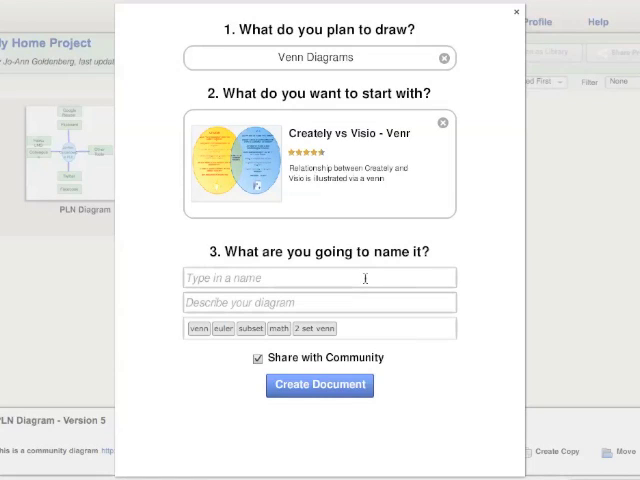
text(test)
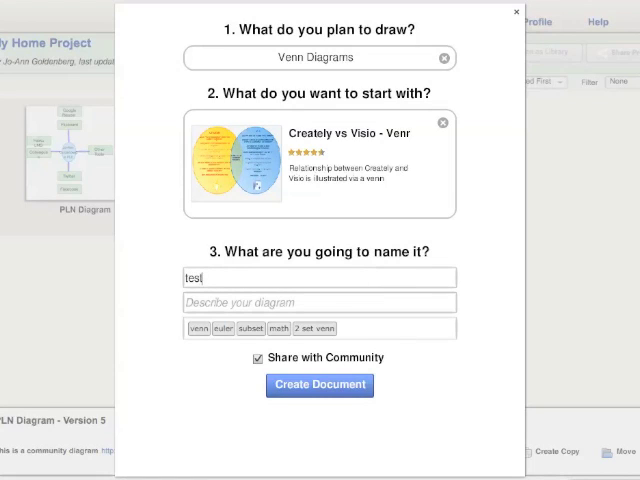
text(1)
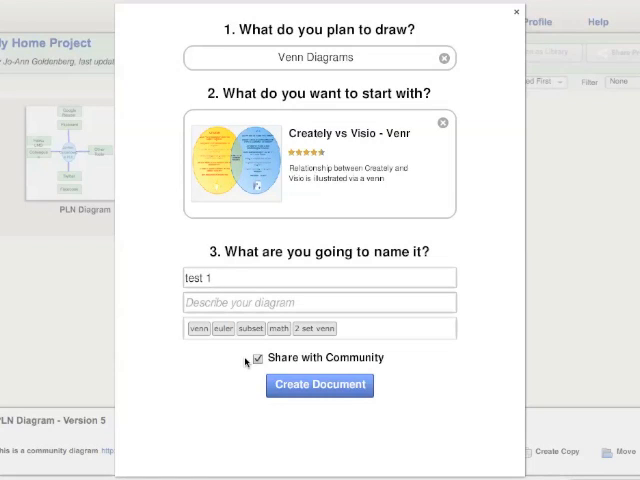
mouse_move(236, 380)
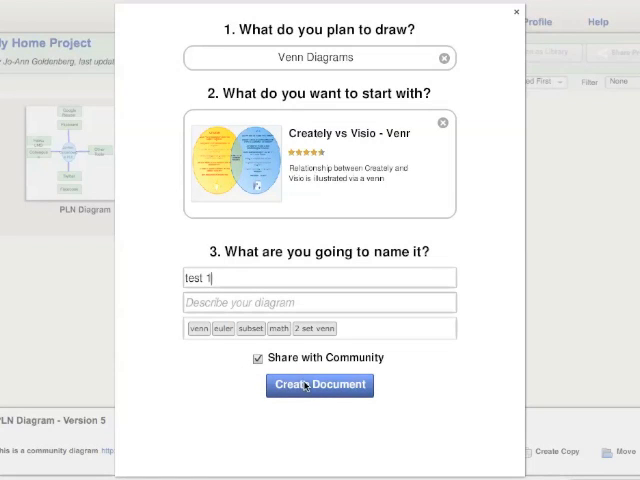
click(320, 384)
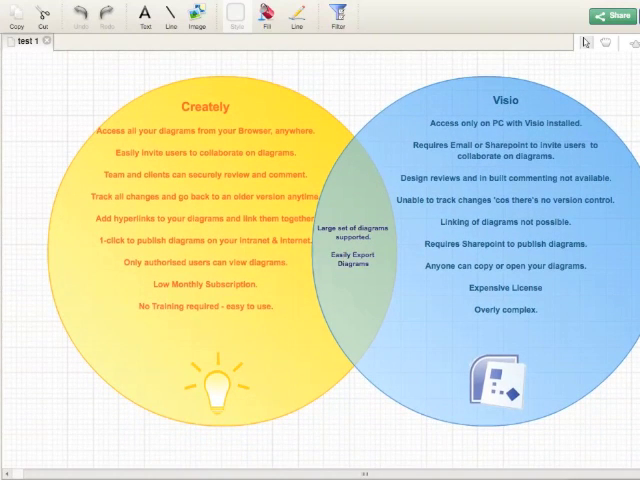
mouse_move(184, 164)
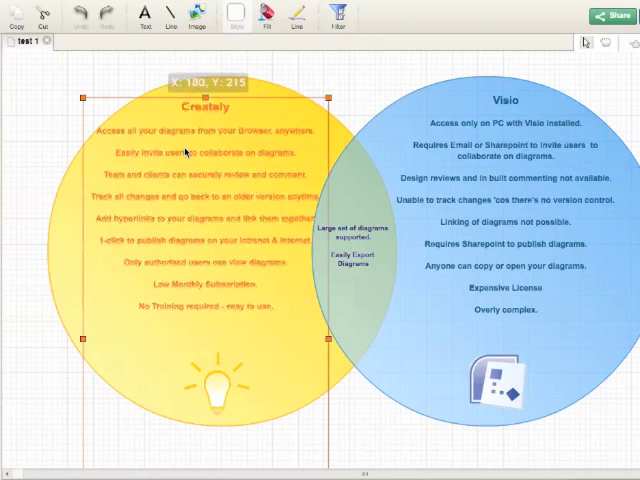
Step: Replace the left circle's Creately title and list with the heading 'Face to Face'
double_click(200, 160)
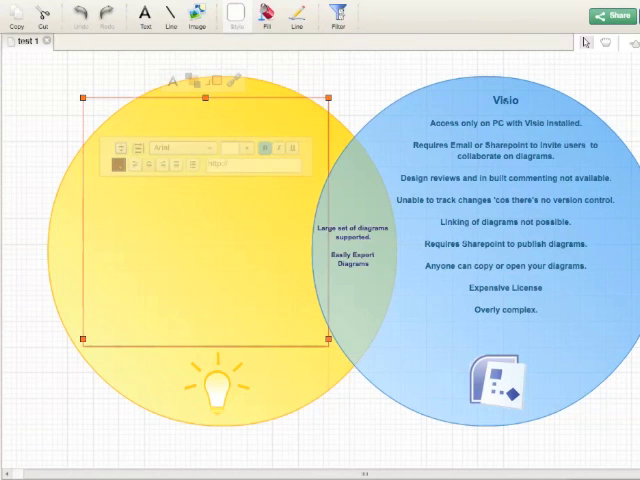
text(Face to Face)
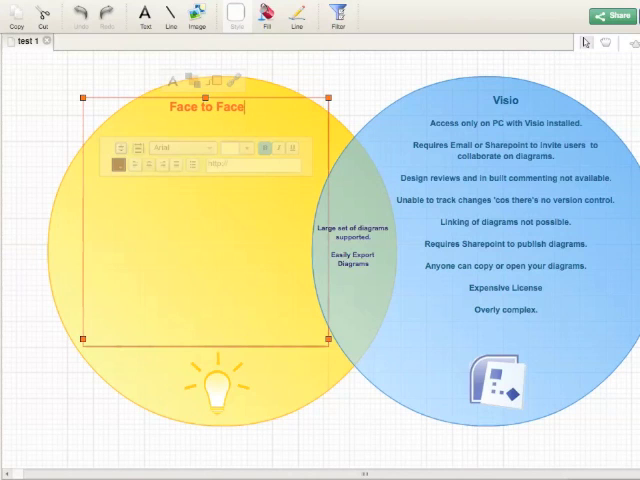
mouse_move(370, 88)
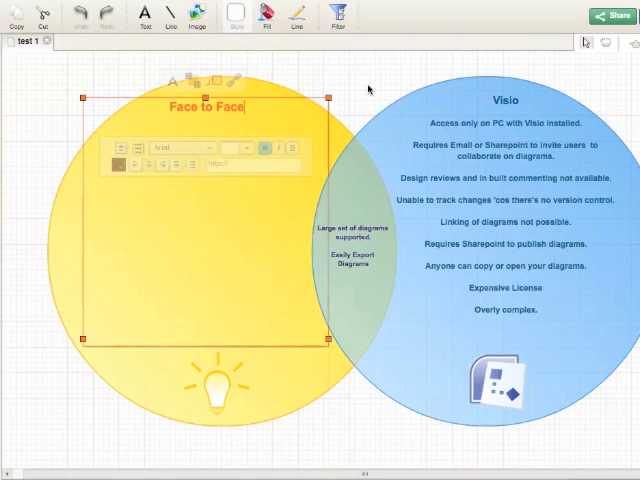
mouse_move(356, 68)
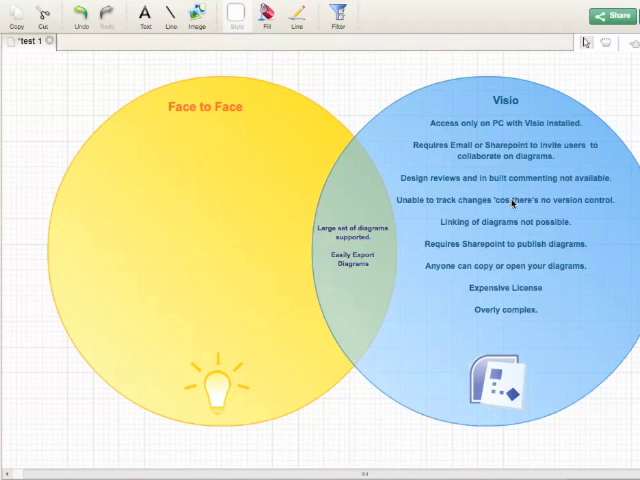
Step: Replace the right circle's Visio title and list with the heading 'Online'
click(510, 200)
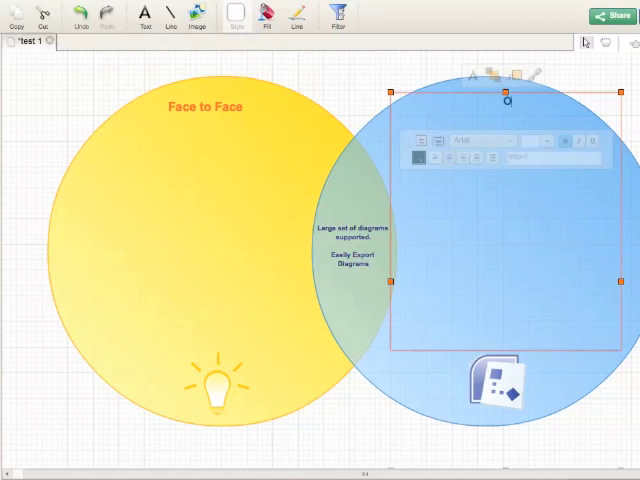
text(Online)
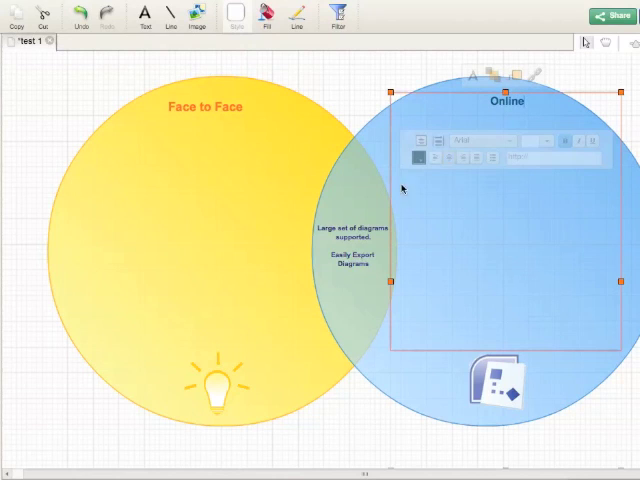
mouse_move(332, 84)
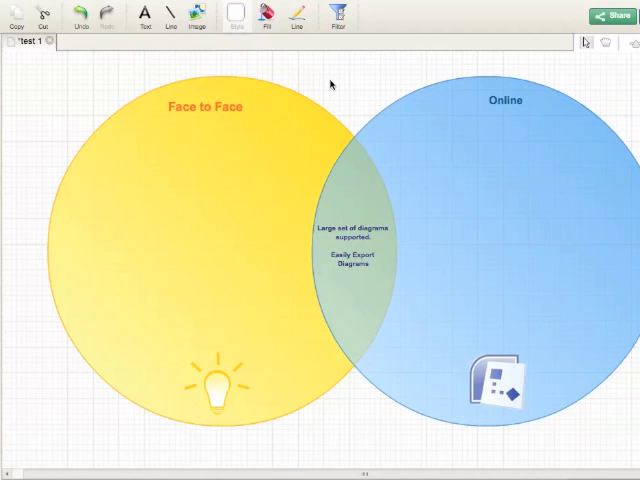
mouse_move(122, 130)
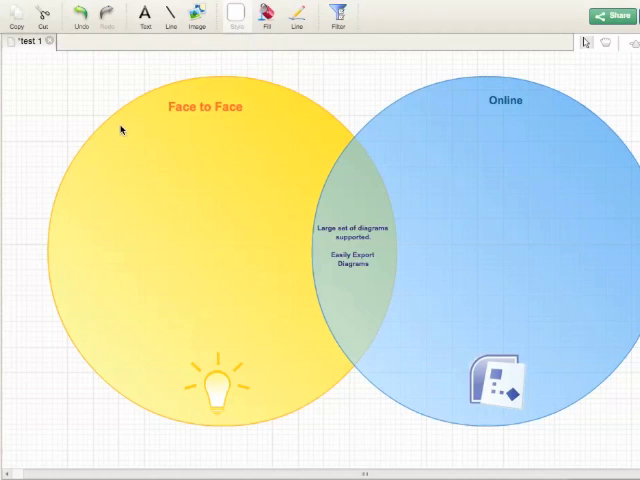
mouse_move(118, 280)
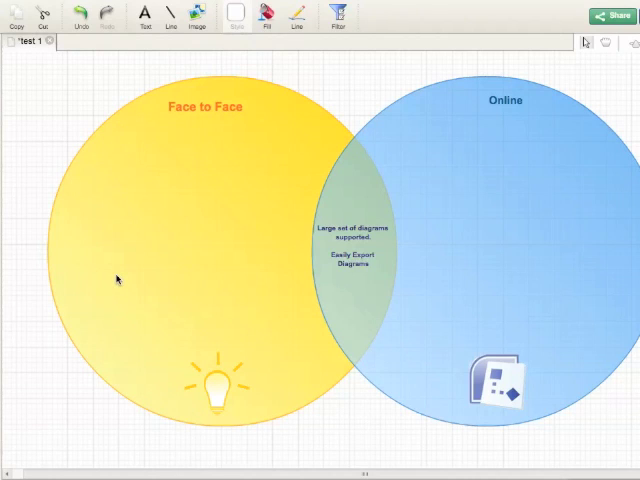
mouse_move(102, 78)
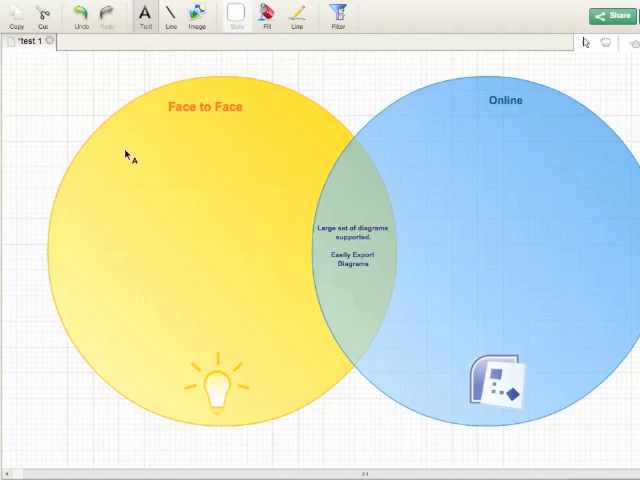
Step: Add bulleted lines 'Example 1' and 'Example 2' under Face to Face and set their font size
double_click(128, 156)
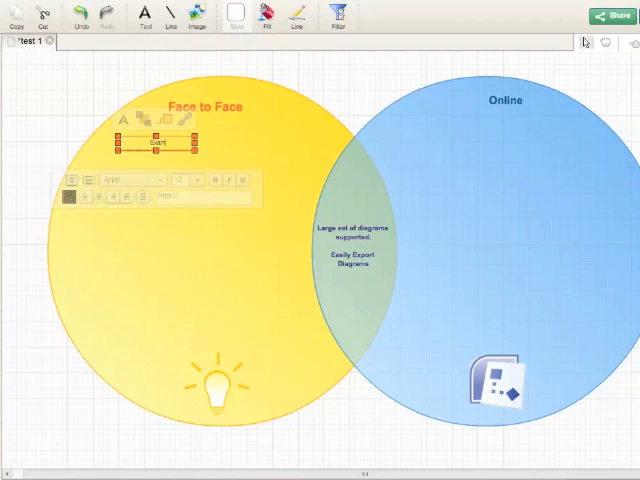
text(Example 1)
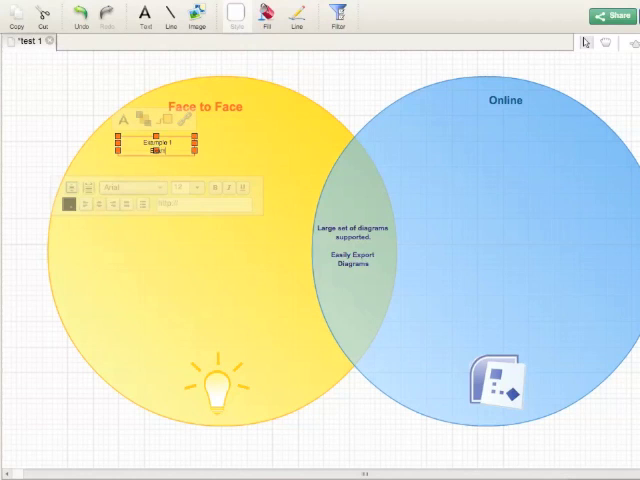
text(Example 2)
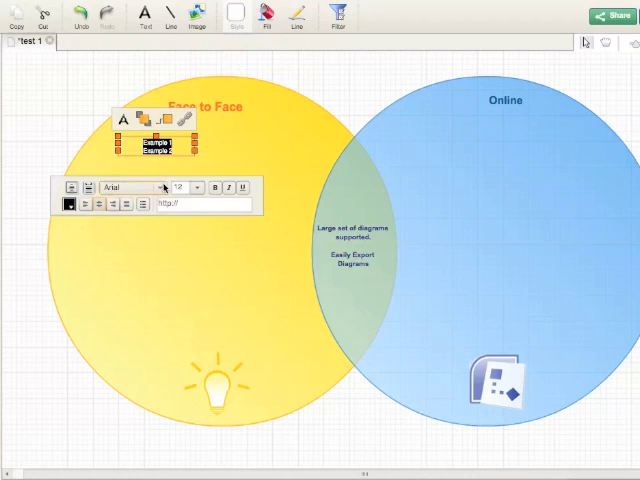
mouse_move(212, 188)
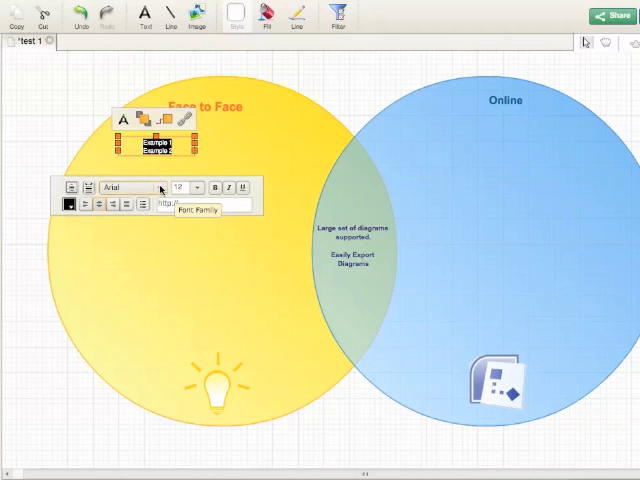
click(196, 188)
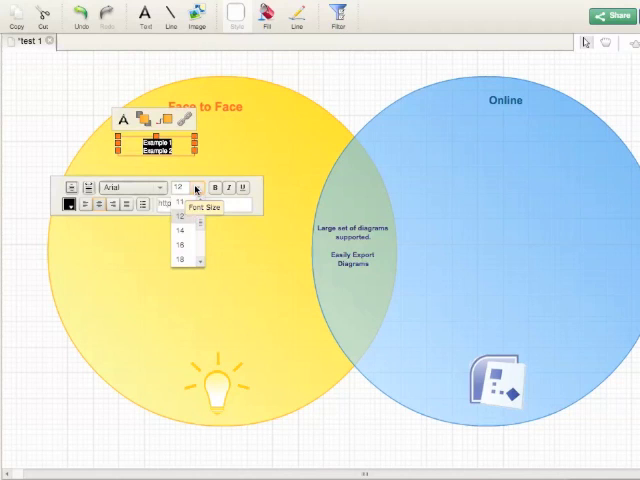
click(186, 256)
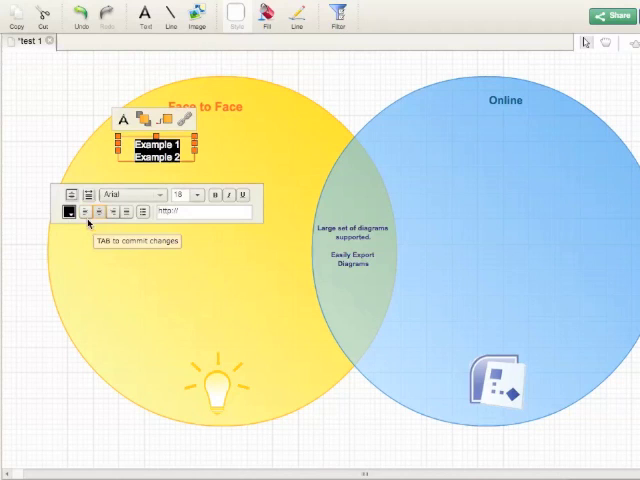
mouse_move(144, 212)
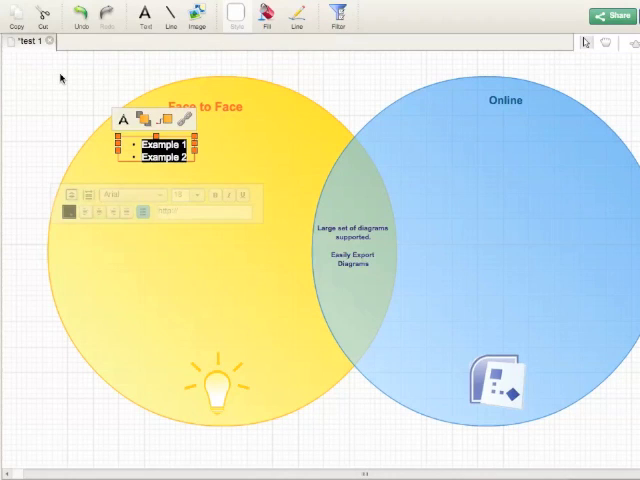
Step: Commit the Face to Face list, then select it for copying
click(60, 78)
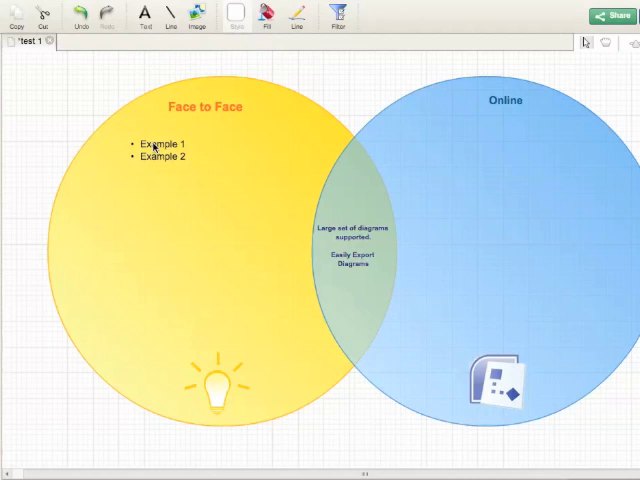
mouse_move(200, 120)
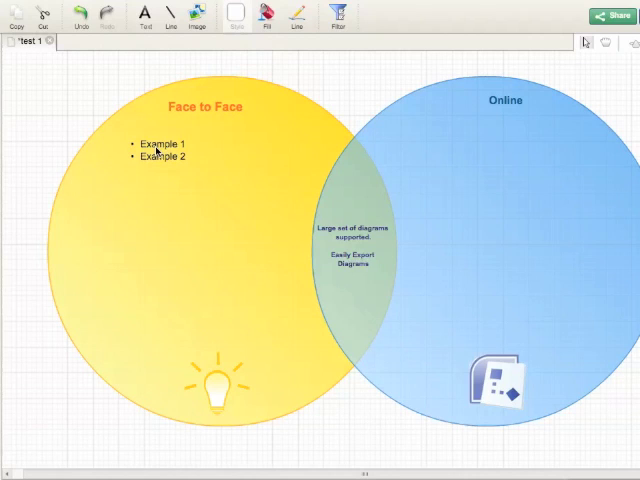
click(156, 150)
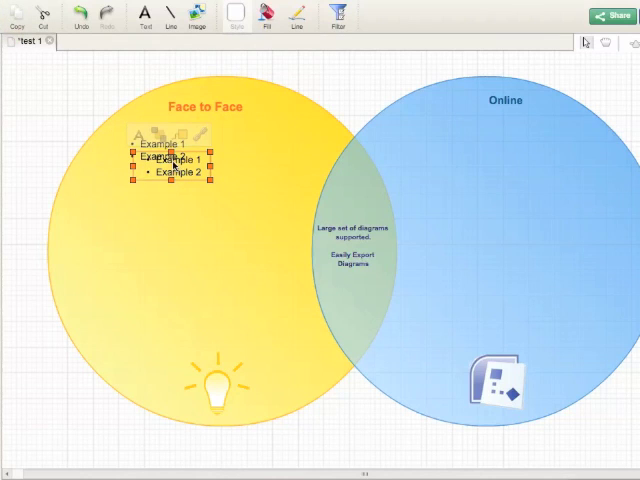
Step: Move the copied list under Online and edit it to read 'Example 1a' and 'Example 2a'
drag(164, 160, 330, 170)
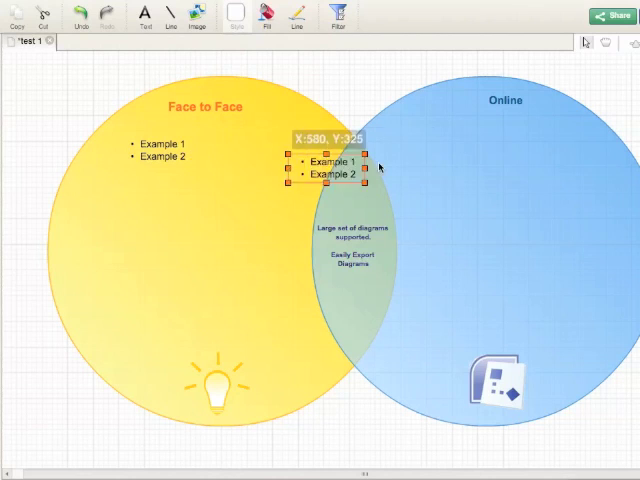
drag(330, 170, 490, 160)
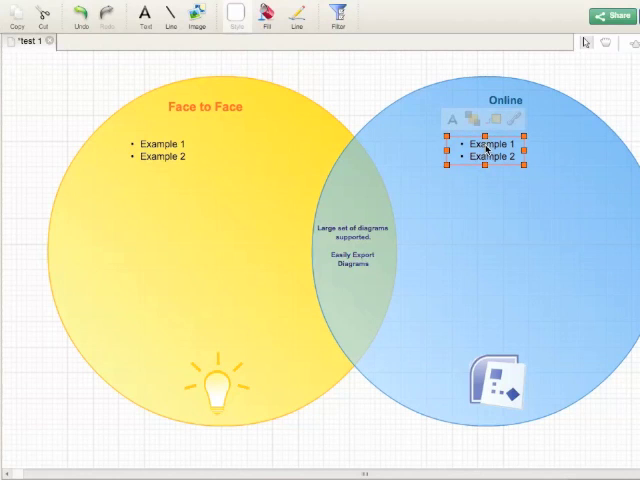
double_click(490, 150)
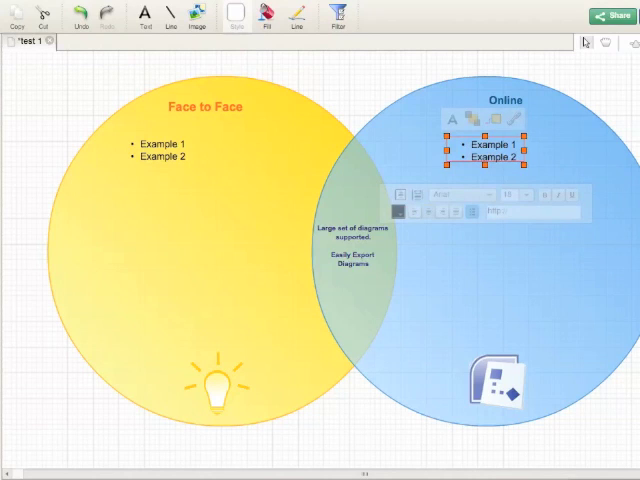
text(a)
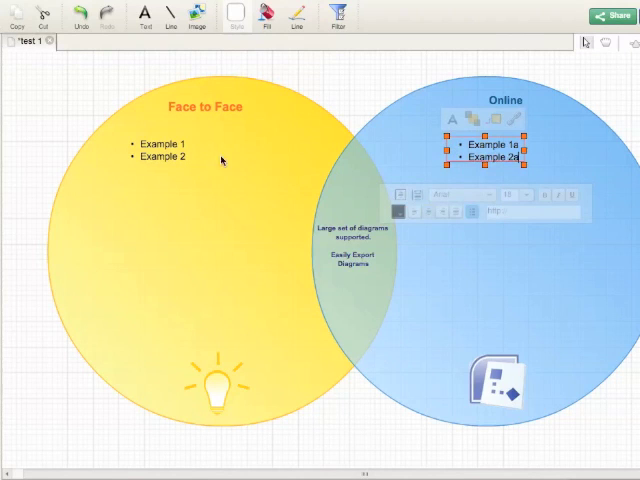
mouse_move(344, 88)
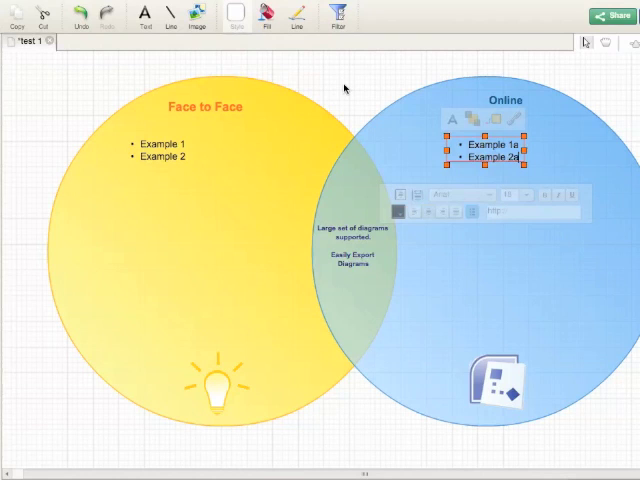
click(344, 132)
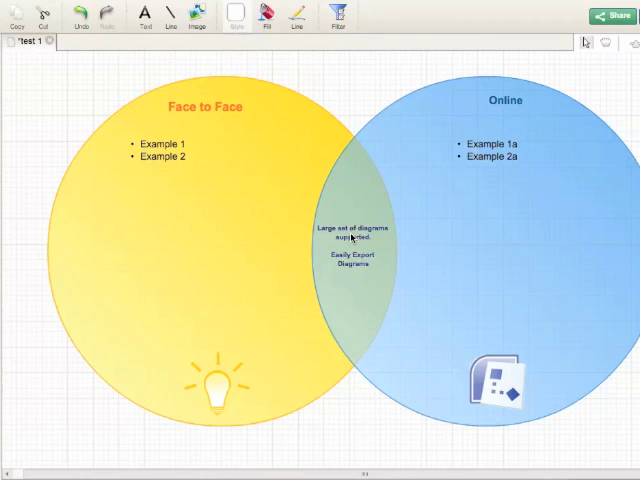
Step: Replace the middle overlap's text with the label 'Commonalities'
click(352, 240)
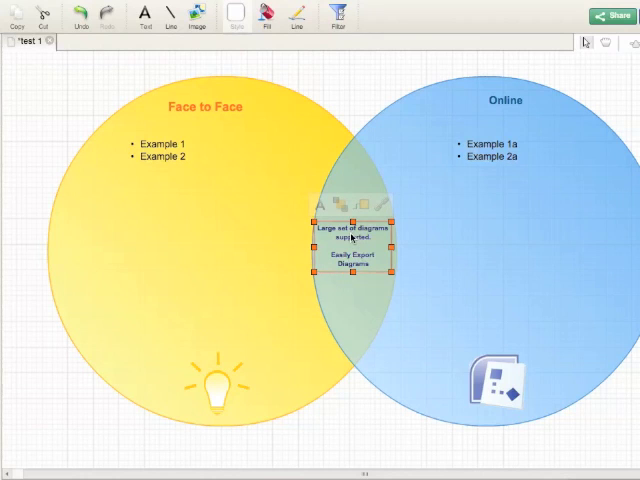
double_click(352, 240)
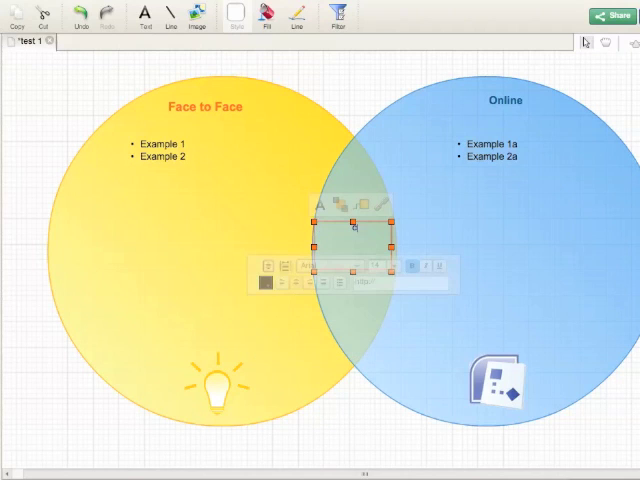
text(Commonalities)
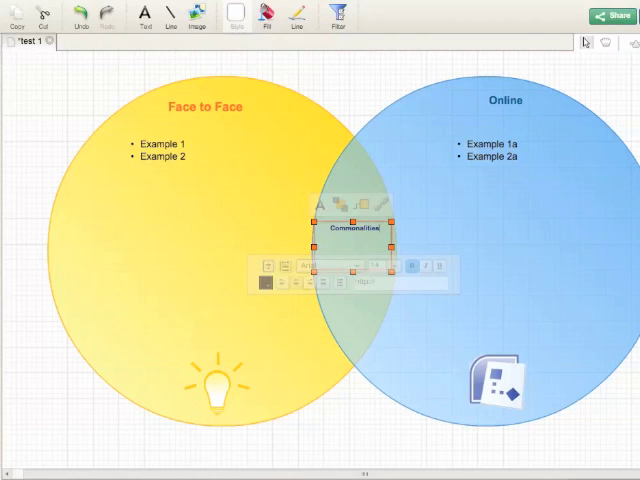
mouse_move(352, 414)
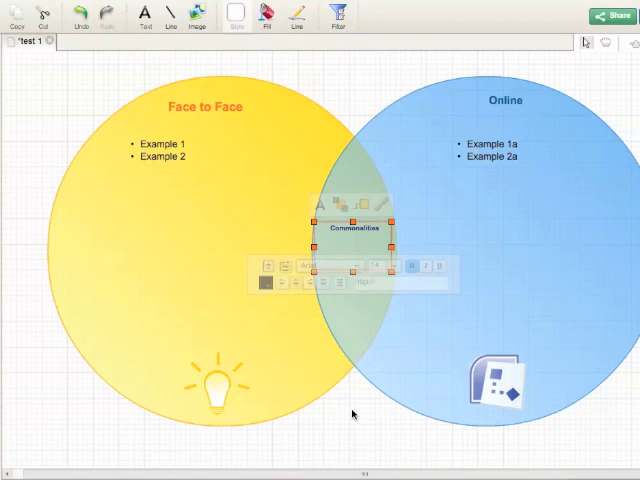
click(352, 388)
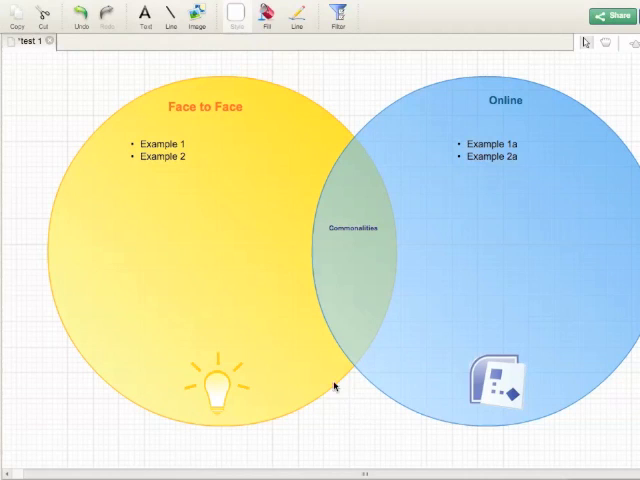
mouse_move(504, 390)
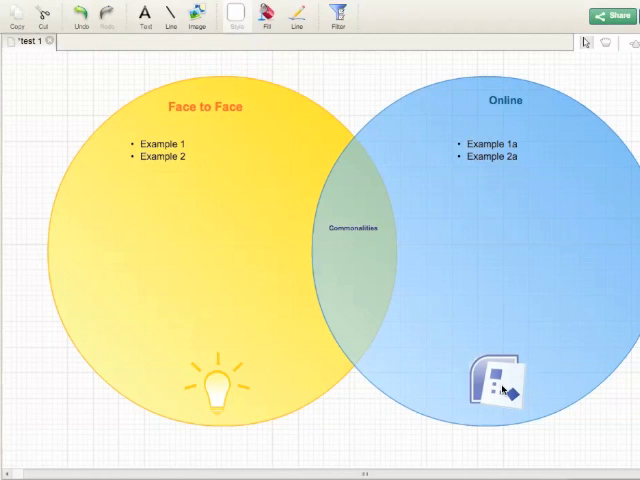
mouse_move(222, 398)
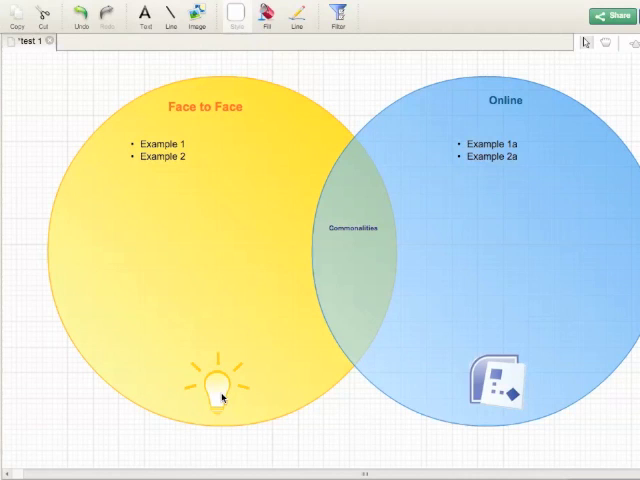
Step: Select the lightbulb icon in the Face to Face circle for deletion
click(222, 392)
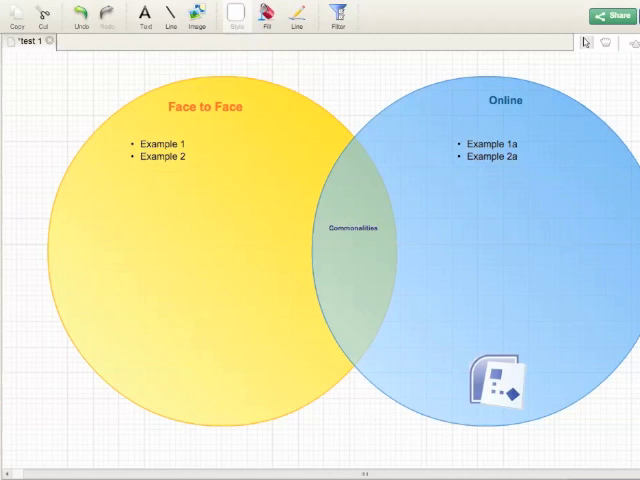
mouse_move(8, 276)
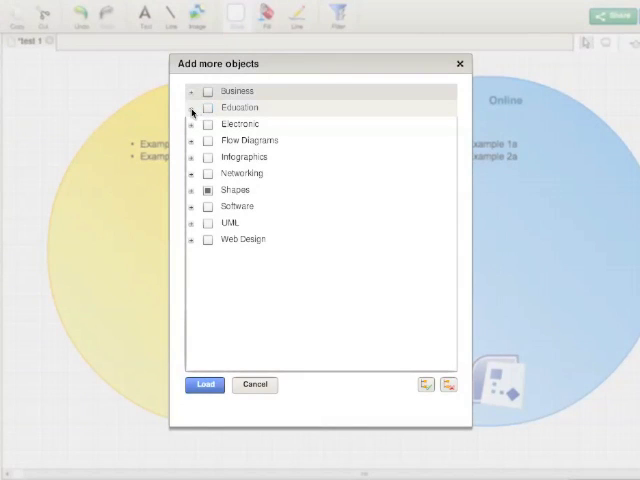
Step: Load the Education Objects shape set from the Education category into the library
click(192, 108)
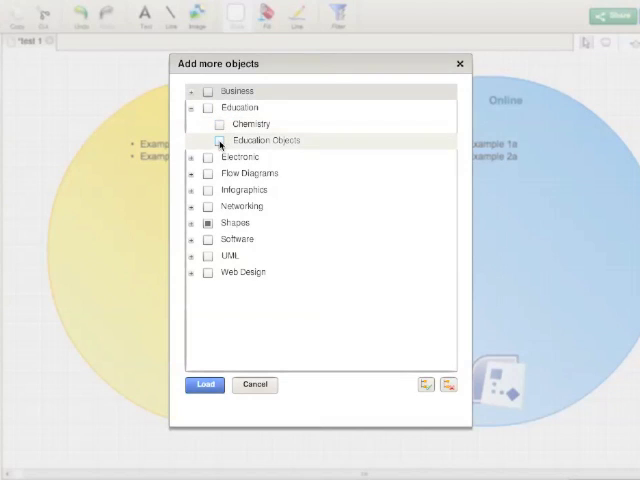
click(208, 140)
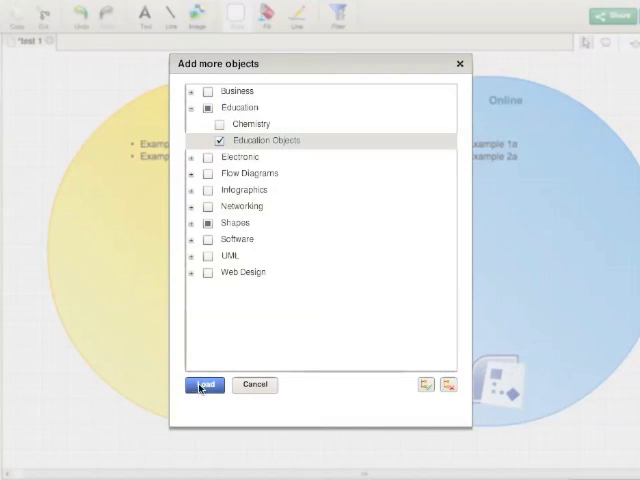
mouse_move(204, 384)
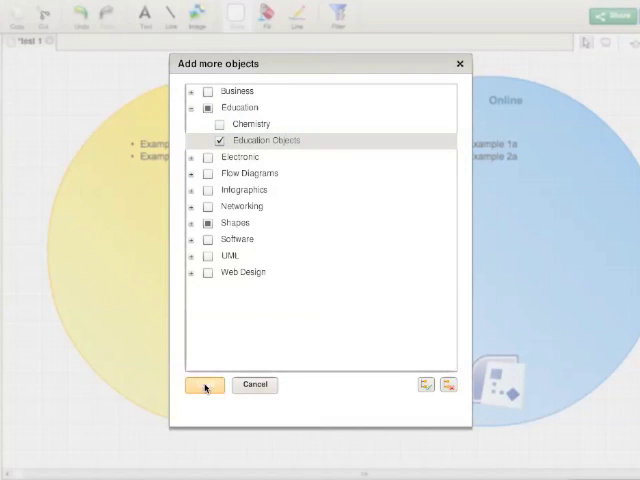
click(204, 384)
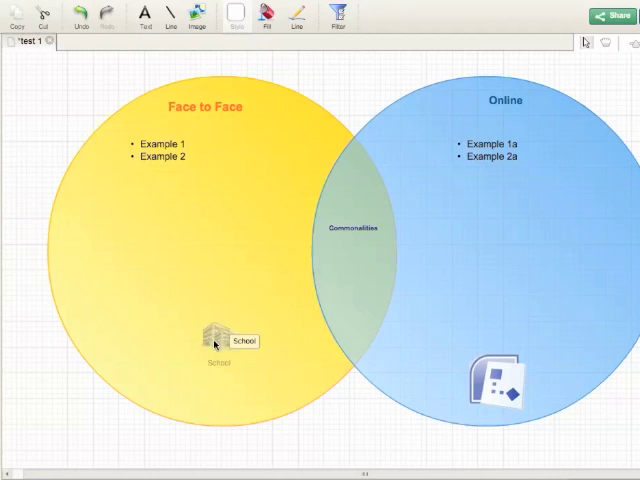
click(220, 332)
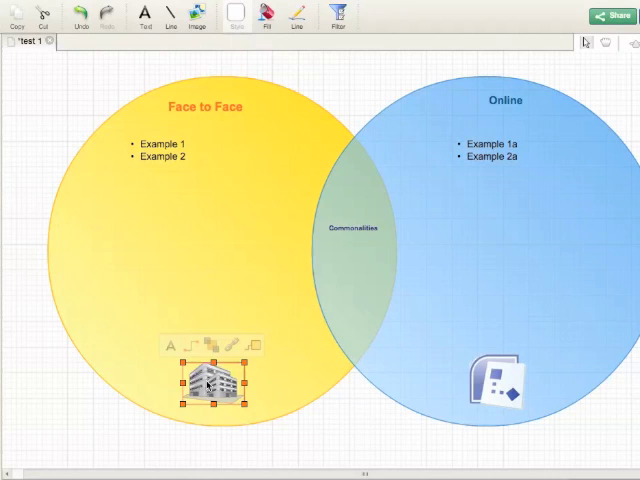
click(436, 398)
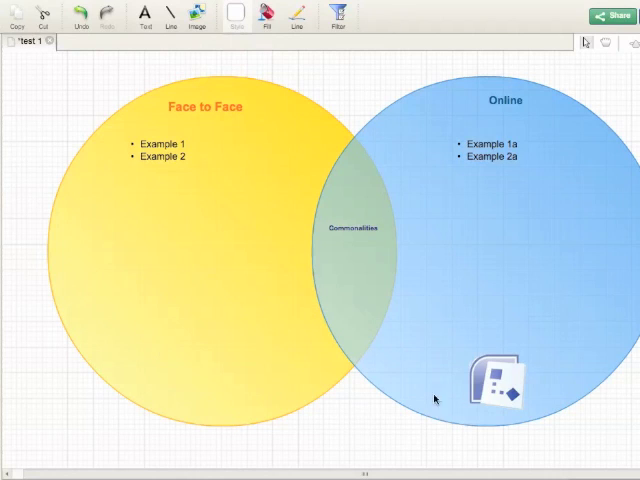